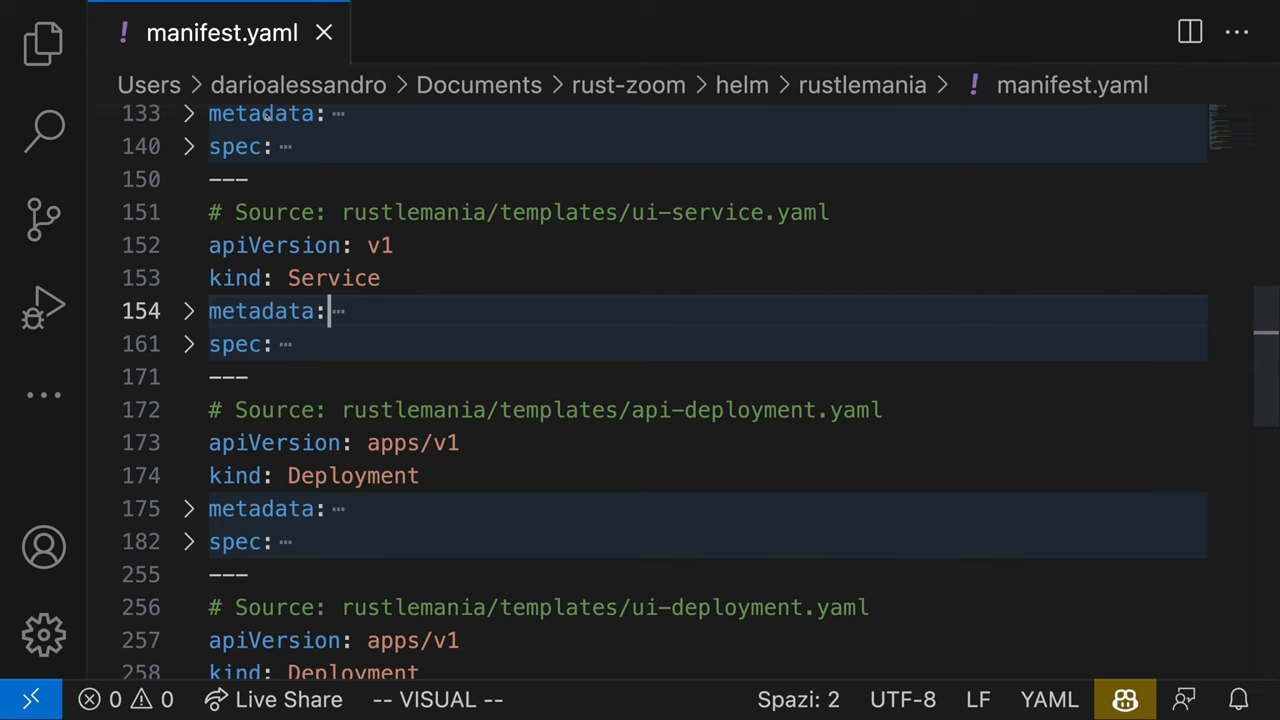
Expand the deployment spec in manifest.yaml and scroll to the UI container: 1 replica, port 80
left_click(188, 541)
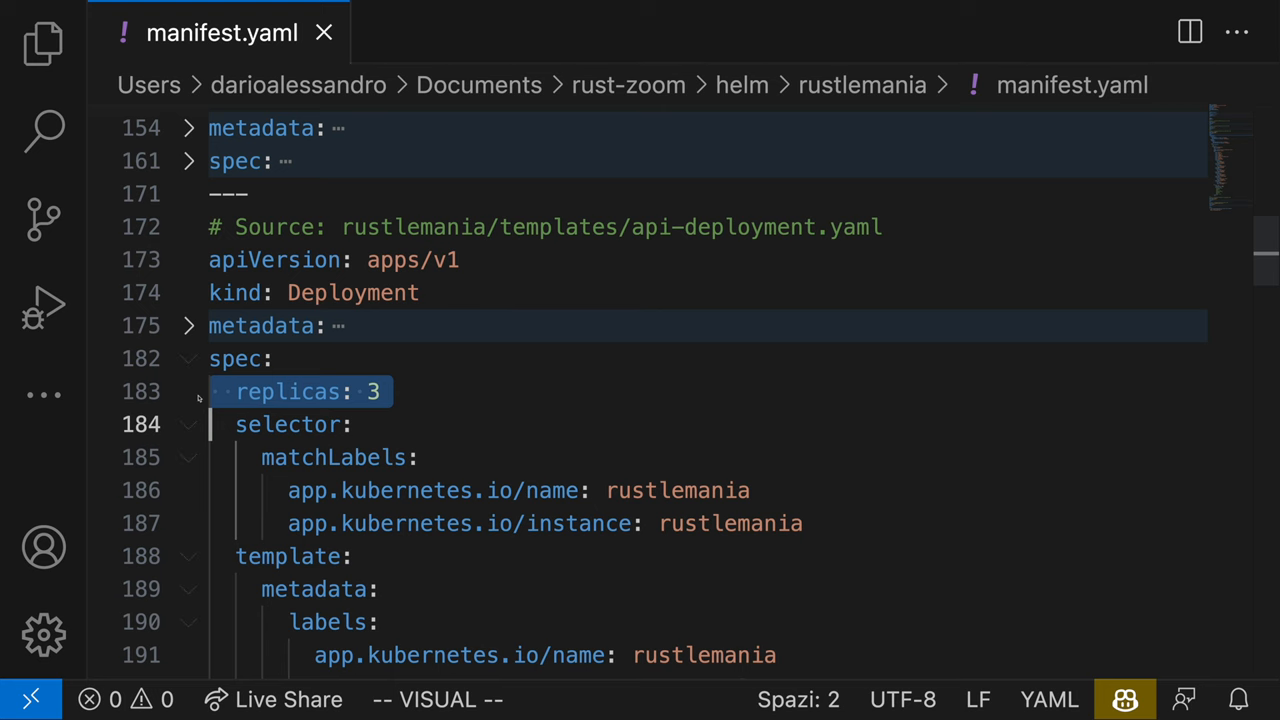
scroll("down", 3)
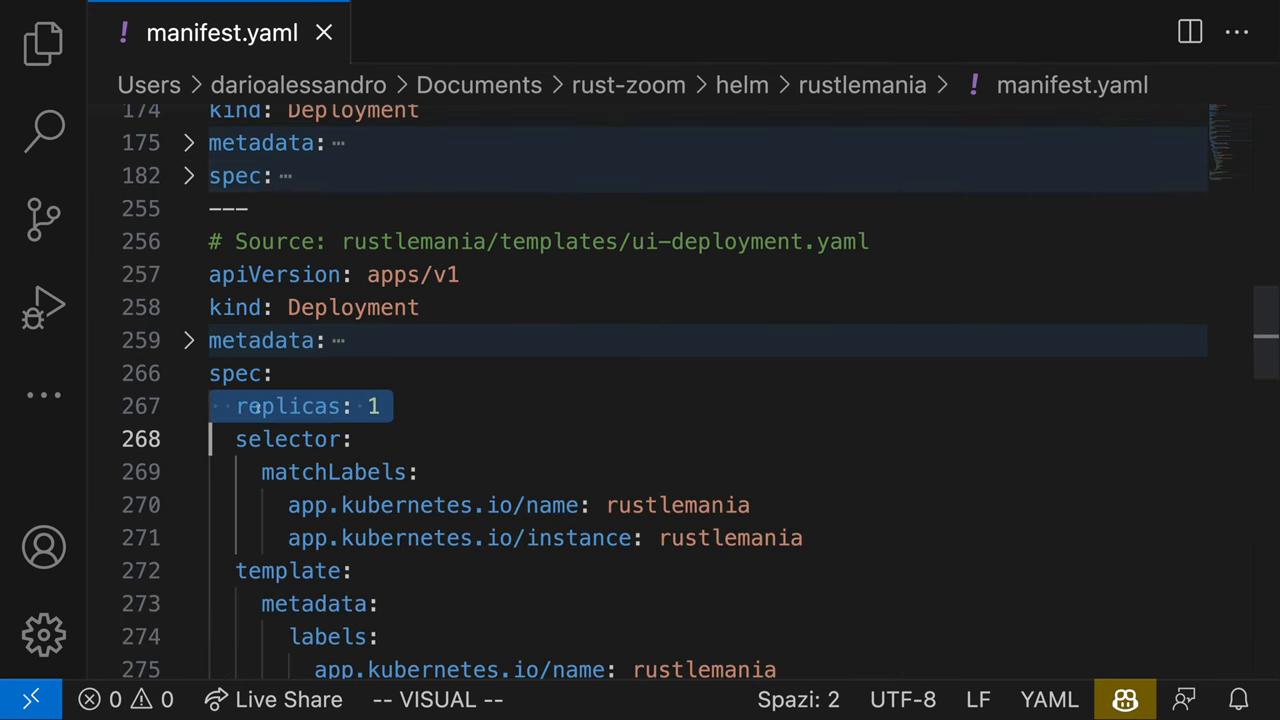
scroll("down", 3)
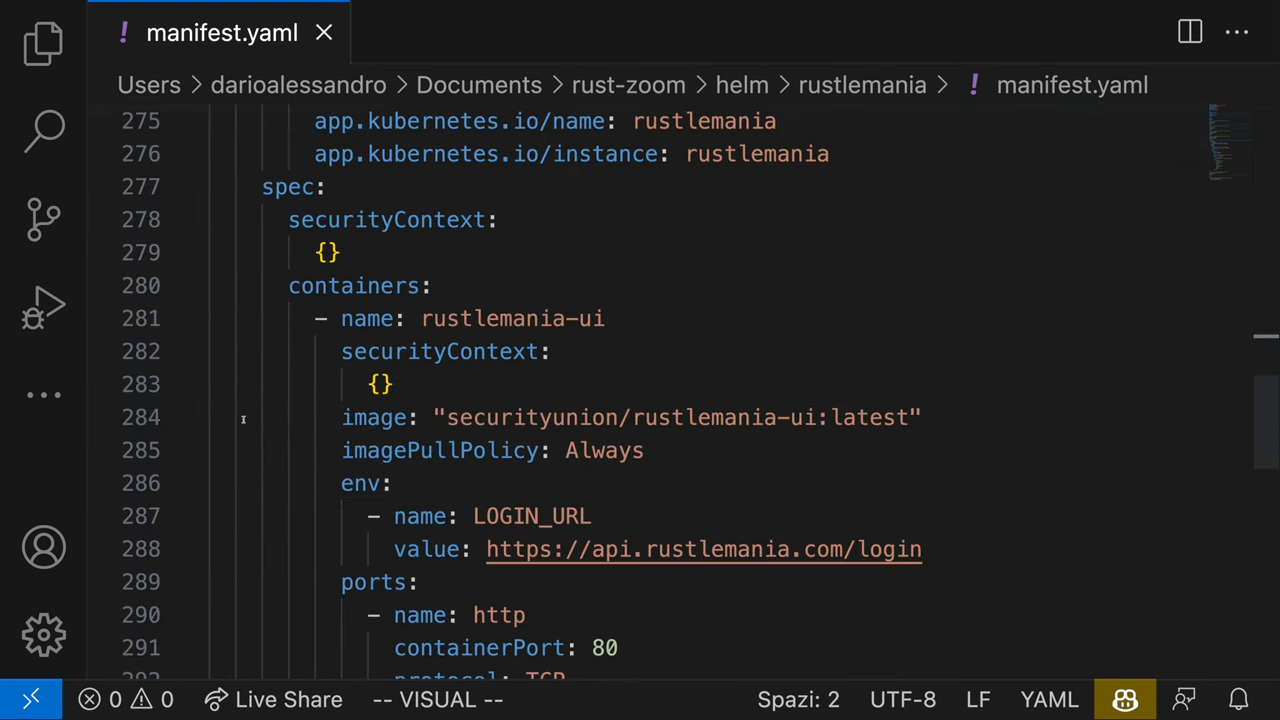